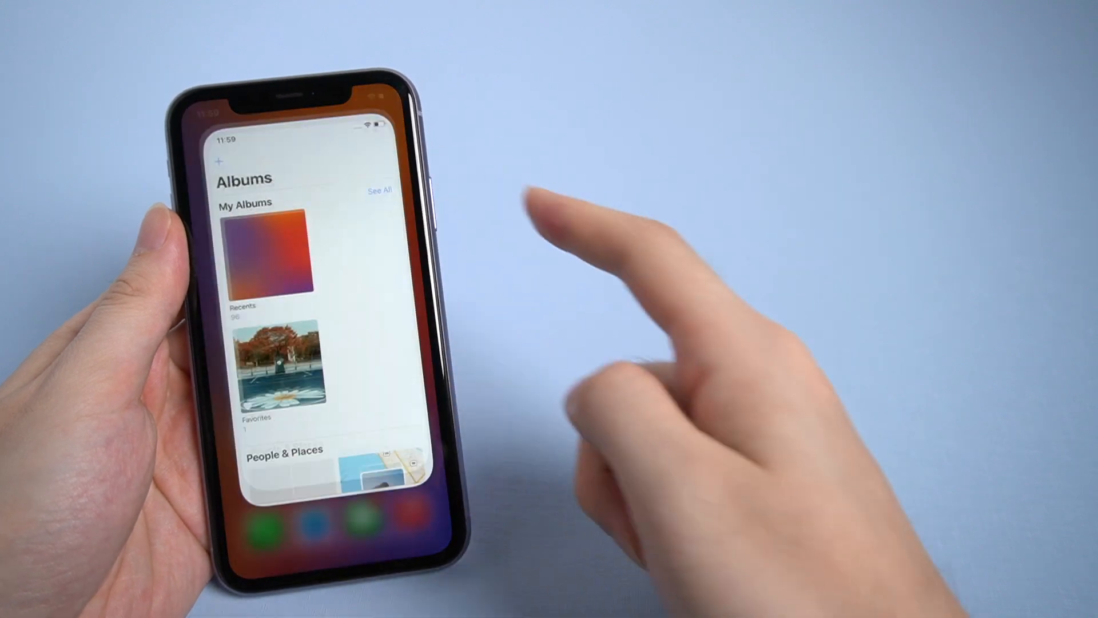
# Delete the gradient photo and view it inside the Recently Deleted album
pyautogui.click(268, 260)
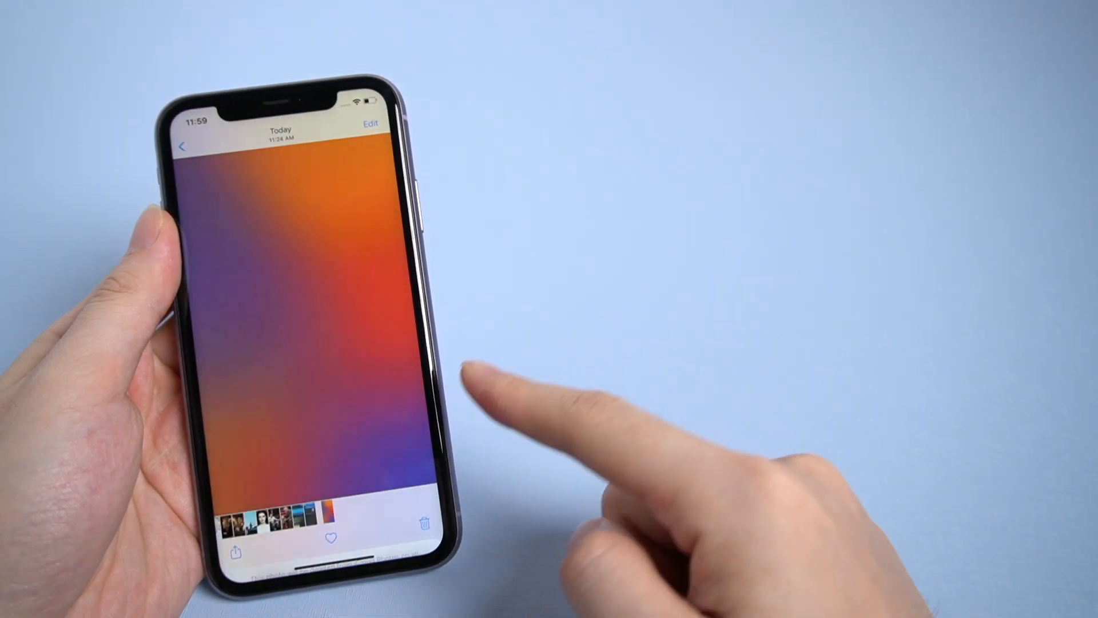
pyautogui.click(184, 147)
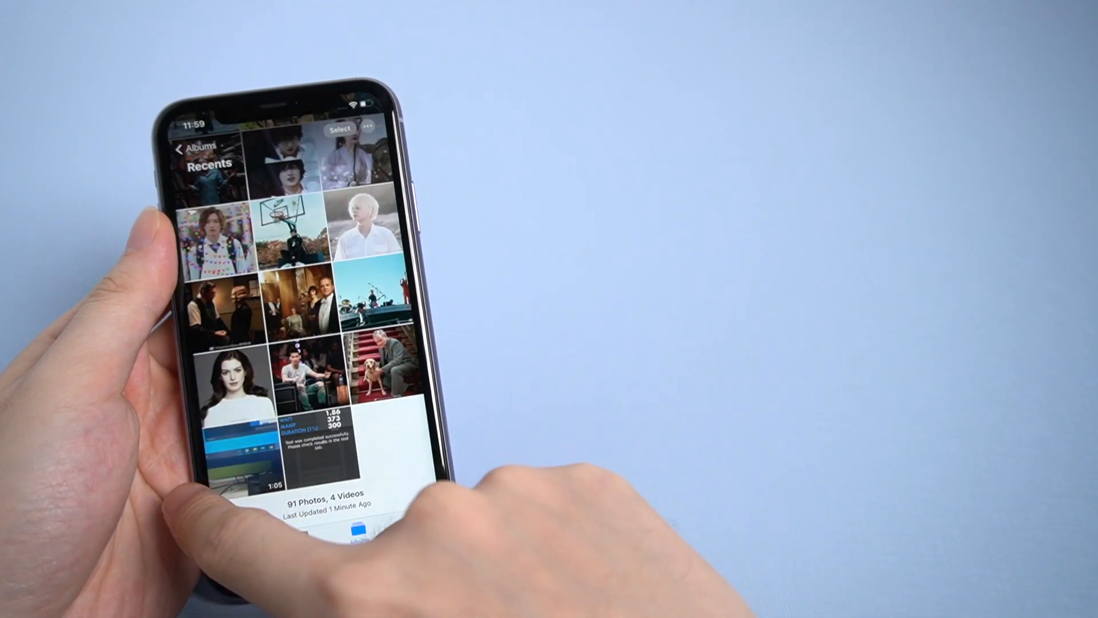
pyautogui.click(194, 150)
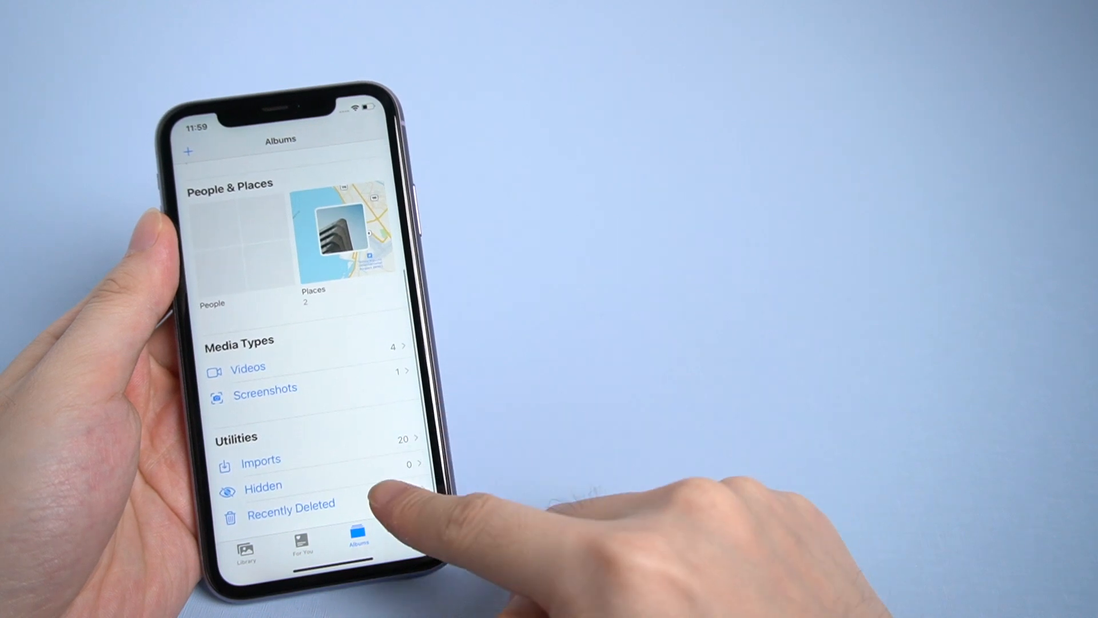
pyautogui.click(290, 505)
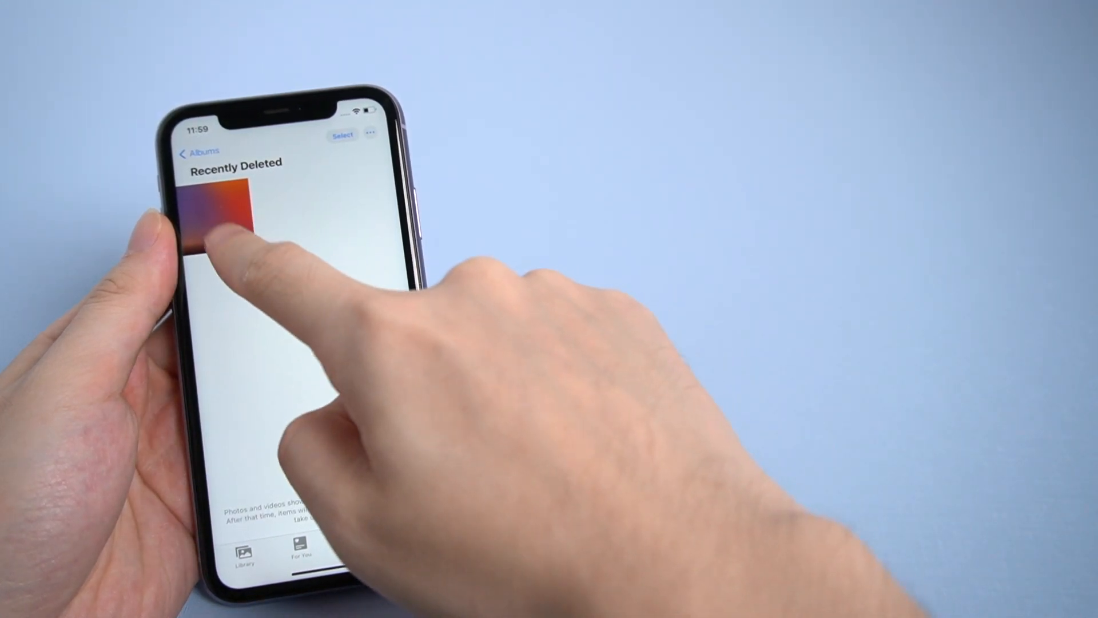
pyautogui.click(224, 214)
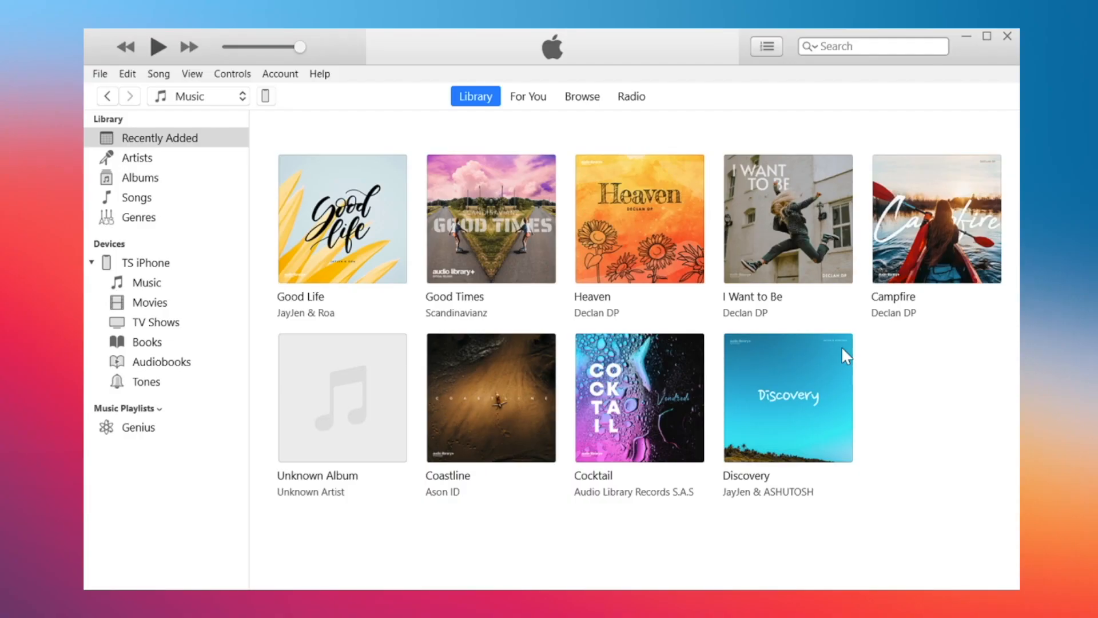
pyautogui.moveTo(339, 185)
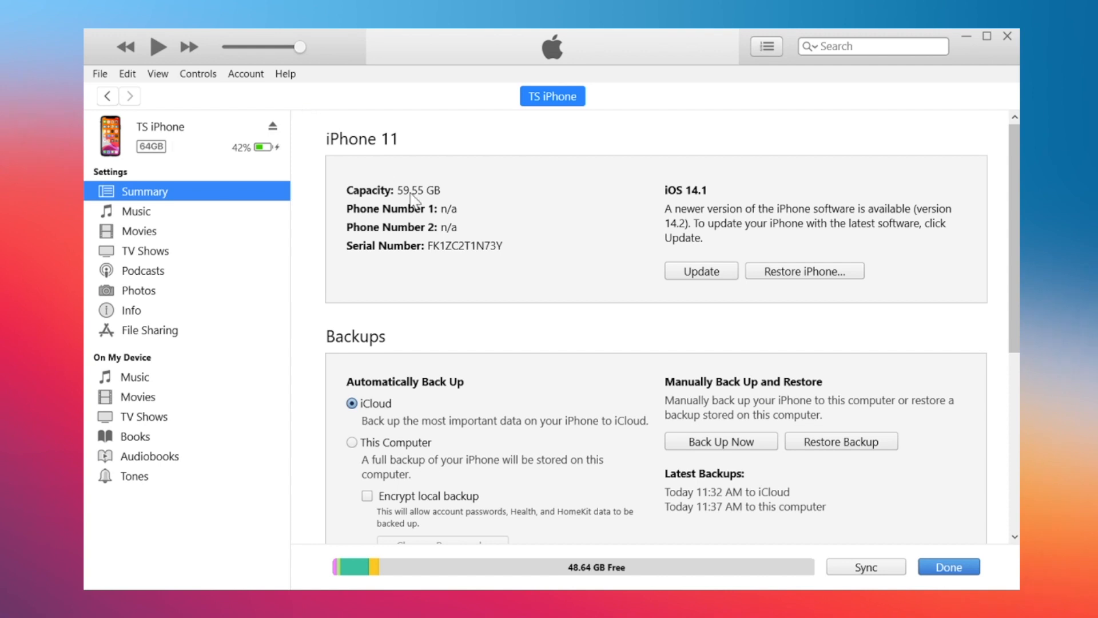
# Scroll the iPhone 11 Summary page down to the Backups section listing today's backups
pyautogui.scroll(-3)
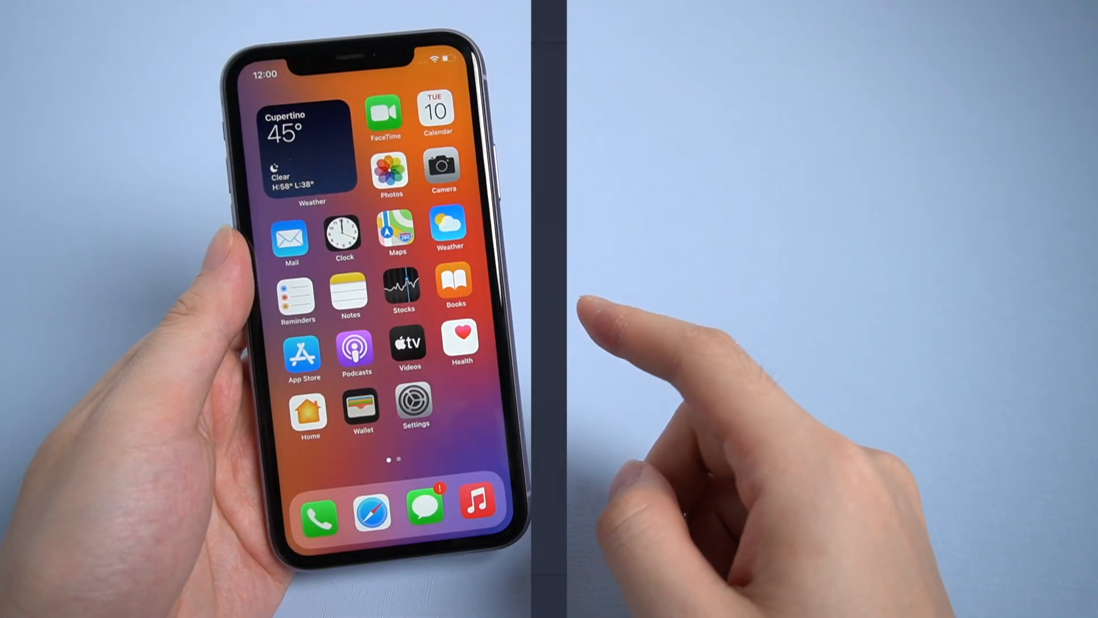
# Reach the iCloud app-sync list through Settings and the Apple ID banner
pyautogui.click(414, 403)
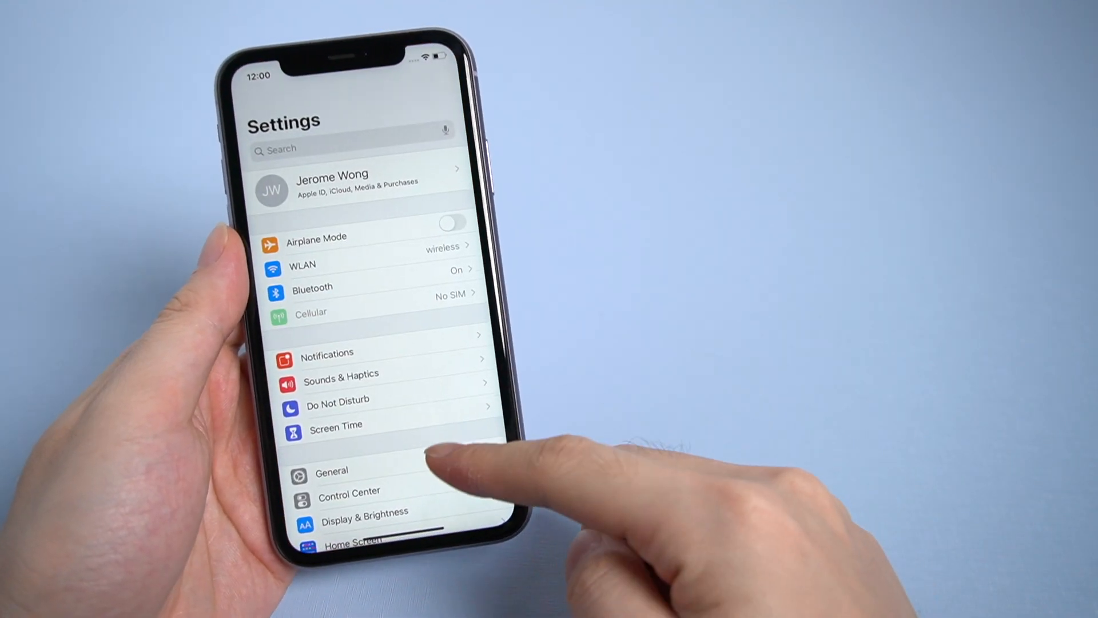
pyautogui.click(350, 186)
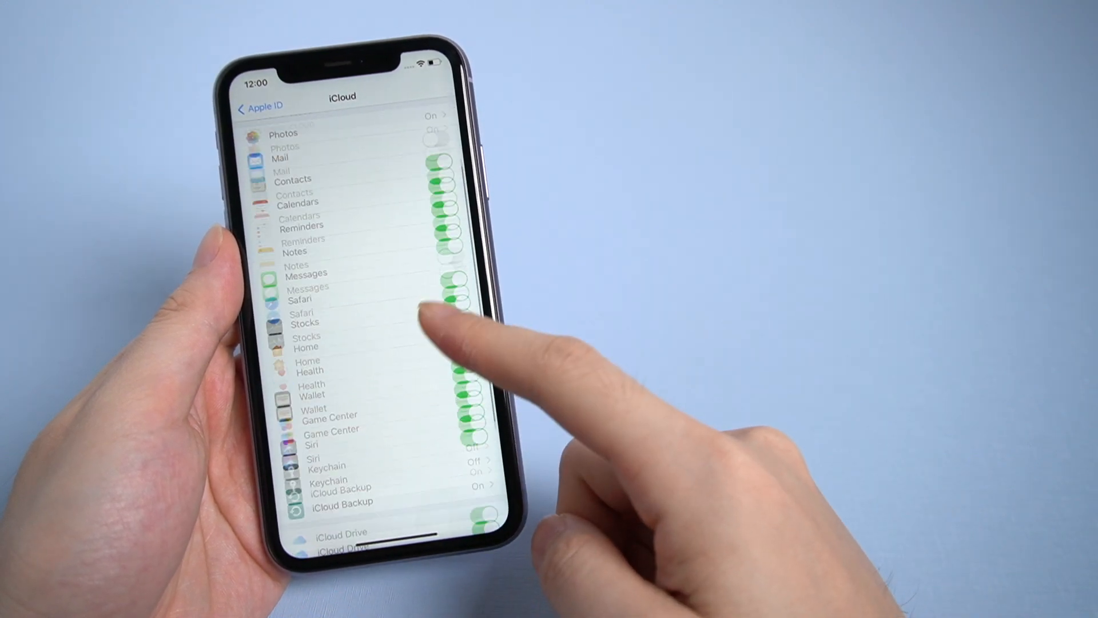
pyautogui.click(342, 498)
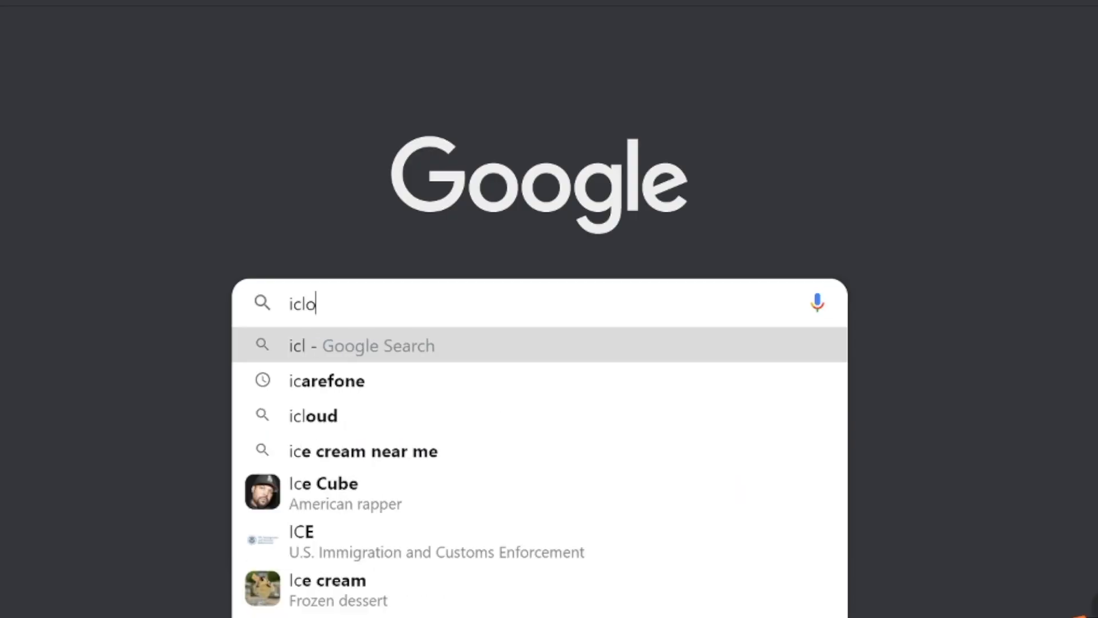
# Search Google for 'icloud' via the suggestion to reach the iCloud website
pyautogui.click(312, 414)
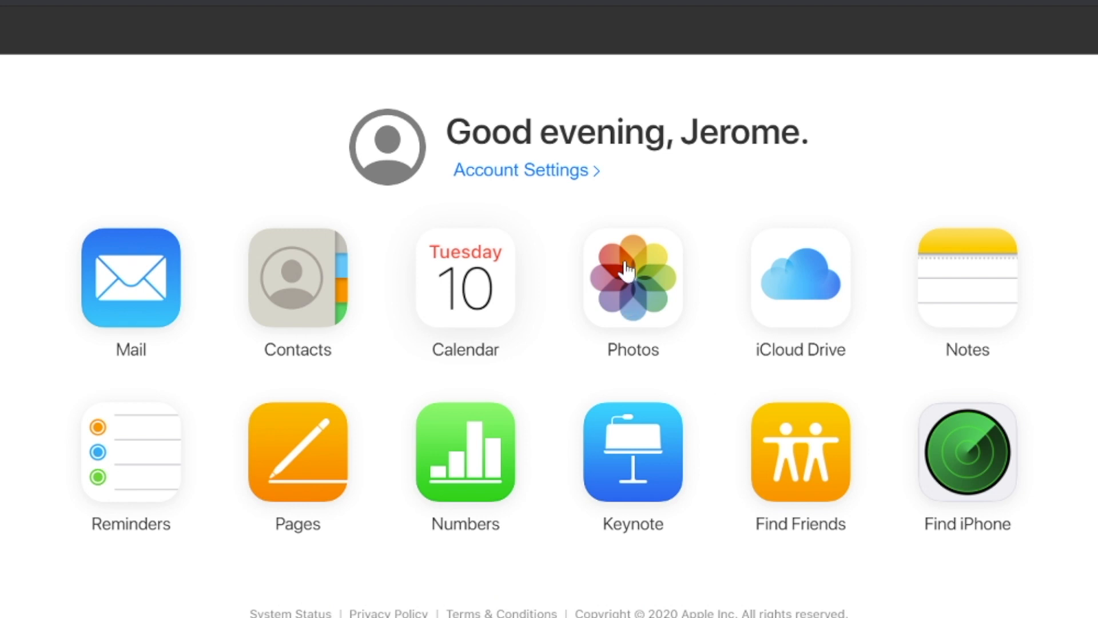
# View the gradient photo under 11:24 AM full size in iCloud.com Photos
pyautogui.click(631, 276)
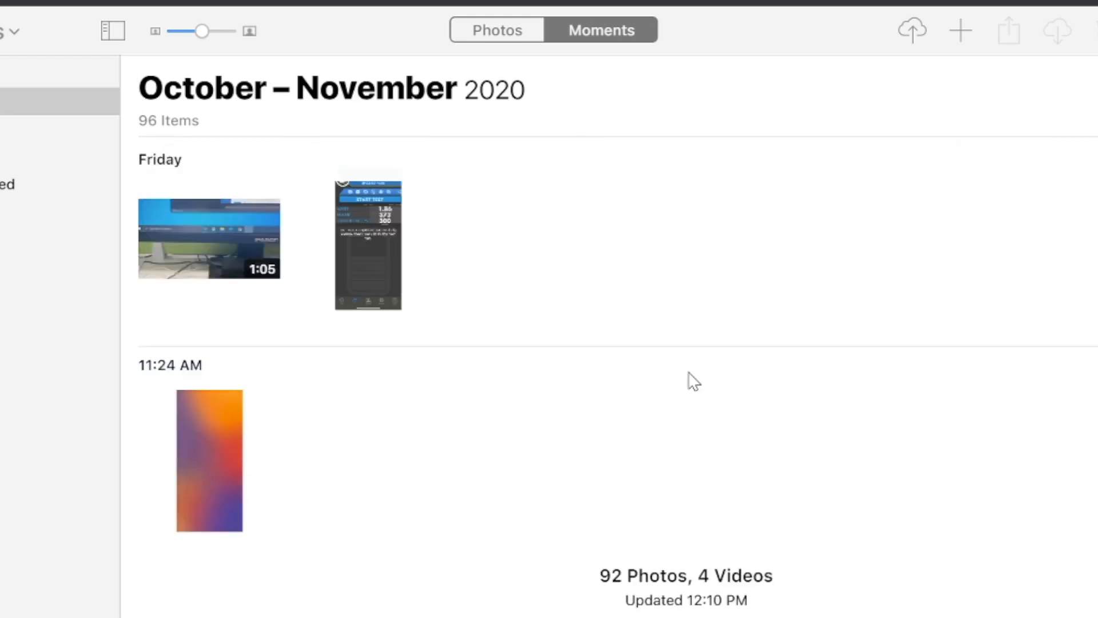
pyautogui.click(208, 461)
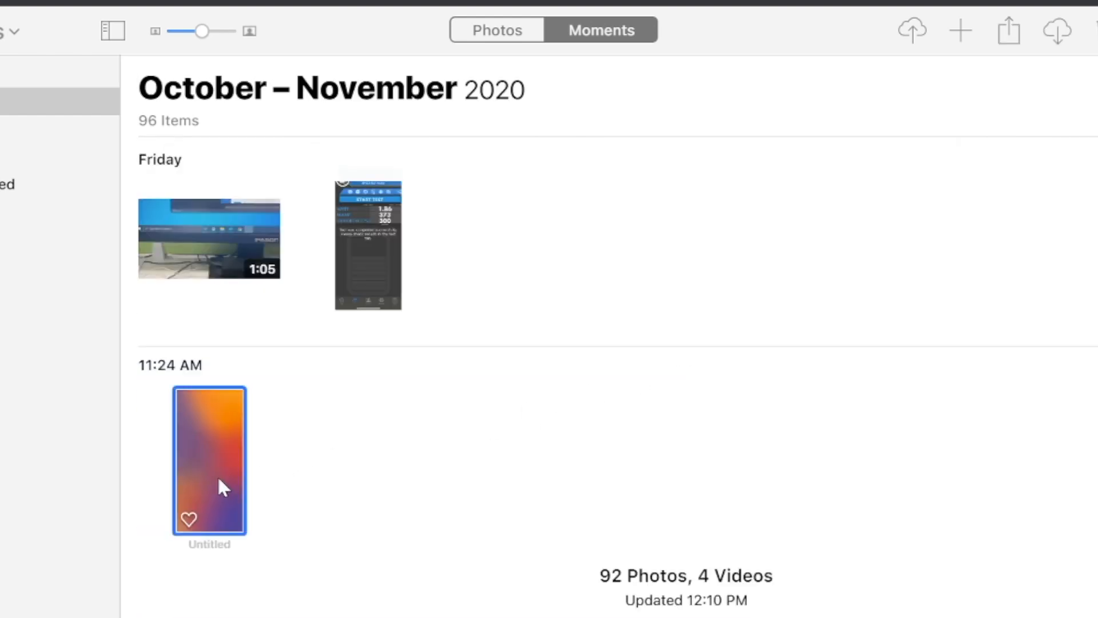
pyautogui.doubleClick(208, 461)
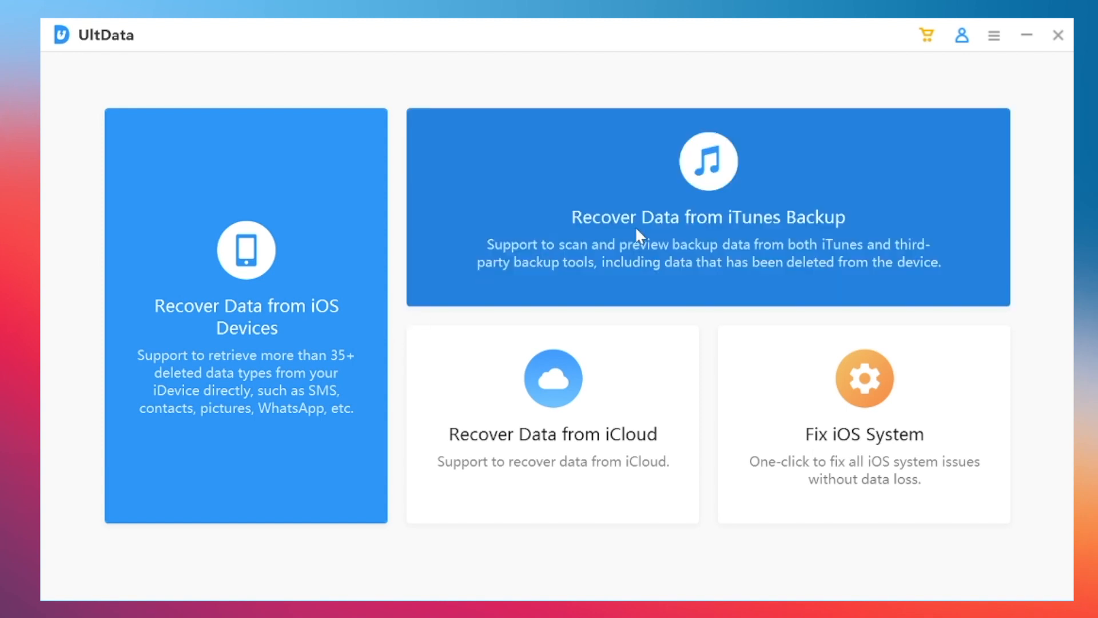
# Choose Recover Data from iTunes Backup and continue with the TS iPhone backup
pyautogui.click(707, 207)
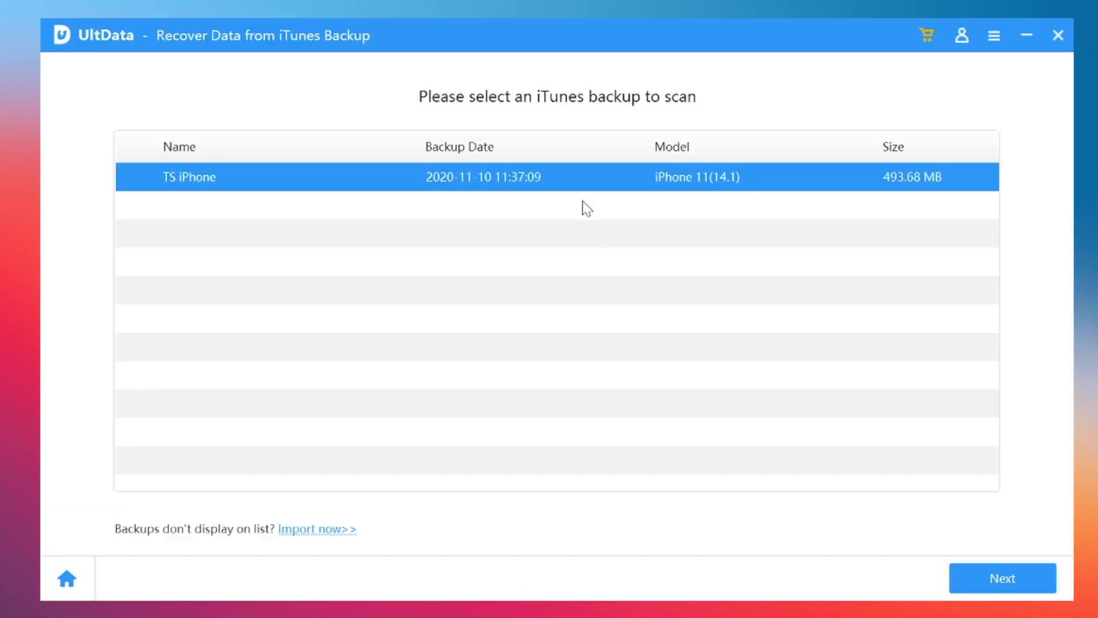
pyautogui.moveTo(706, 290)
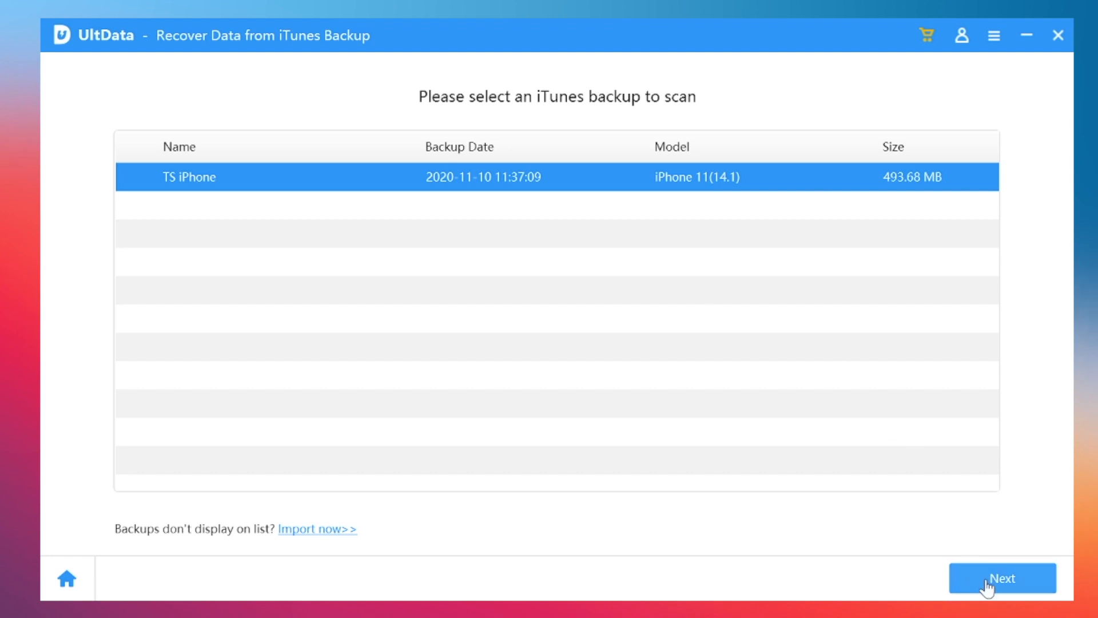
pyautogui.click(1002, 578)
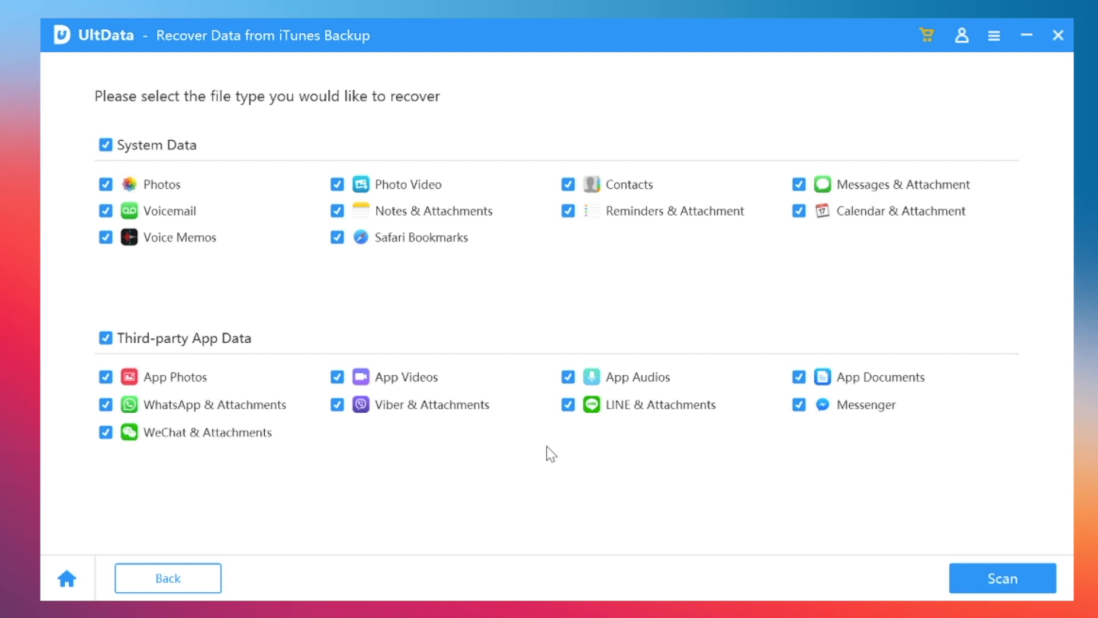
pyautogui.moveTo(254, 359)
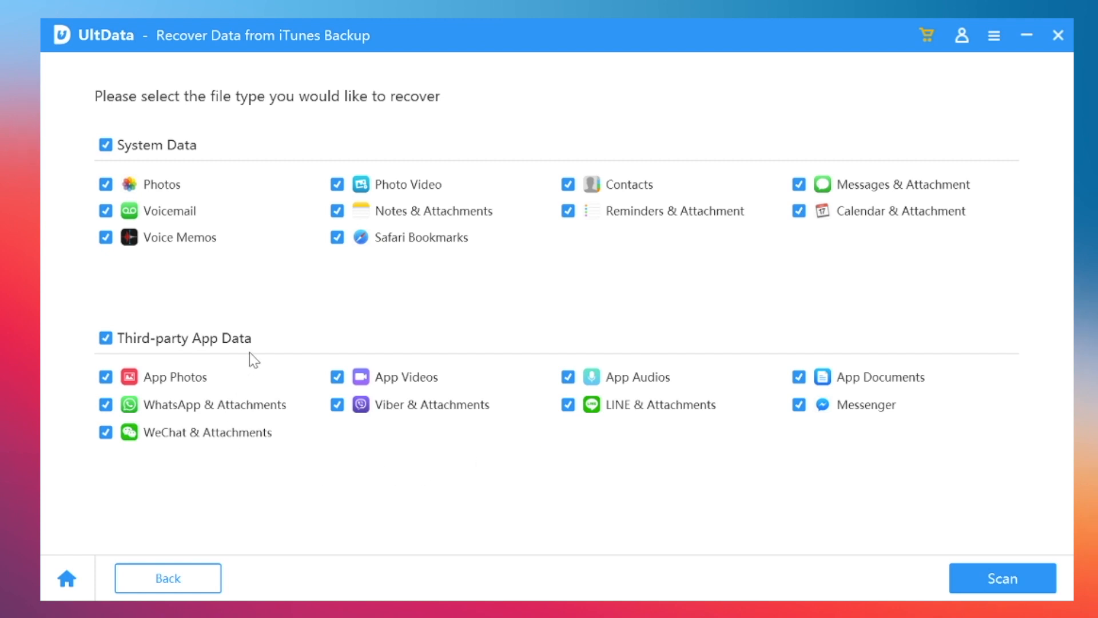
# Untick every data type except Photos and scan the backup, listing 92 photos
pyautogui.click(106, 339)
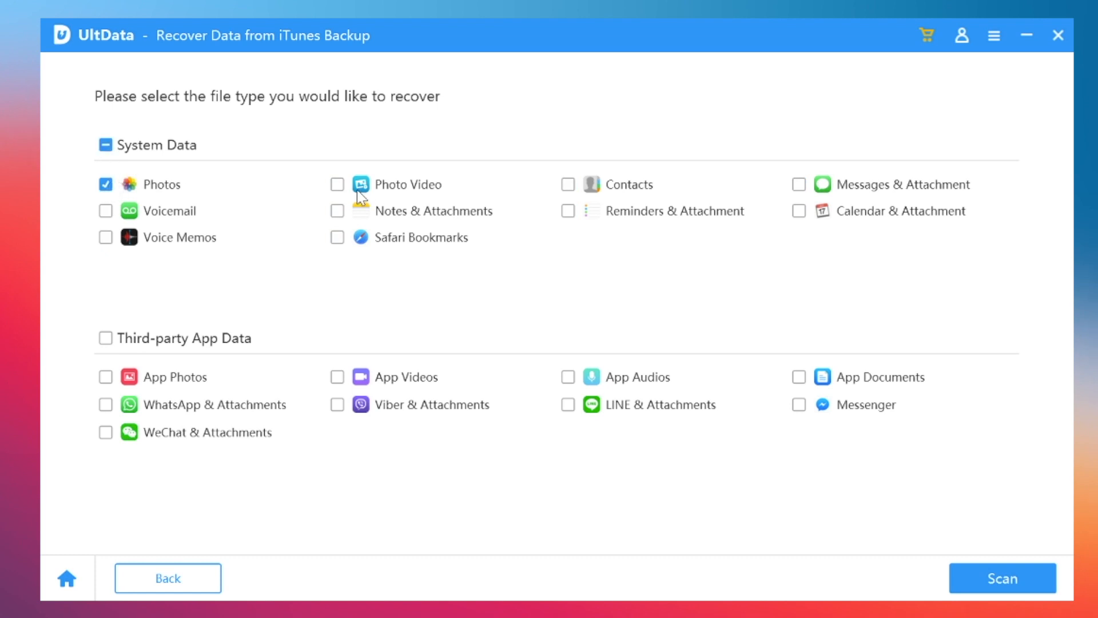
pyautogui.click(1002, 578)
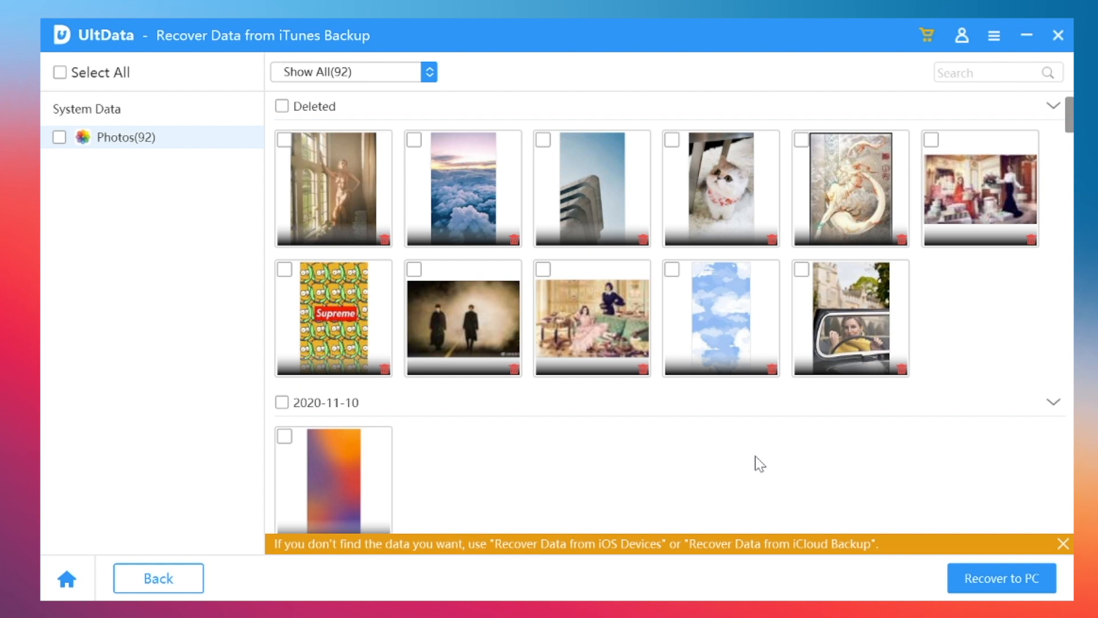
# Recover the ticked 2020-11-10 gradient photo to the Desktop and show the output folder
pyautogui.scroll(-3)
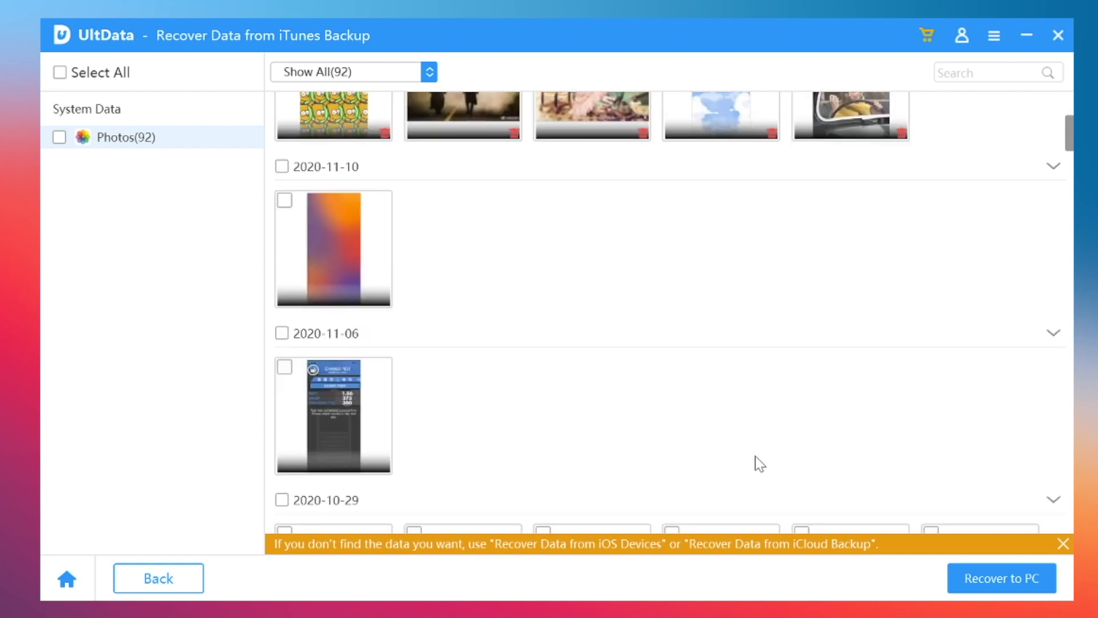
pyautogui.moveTo(292, 208)
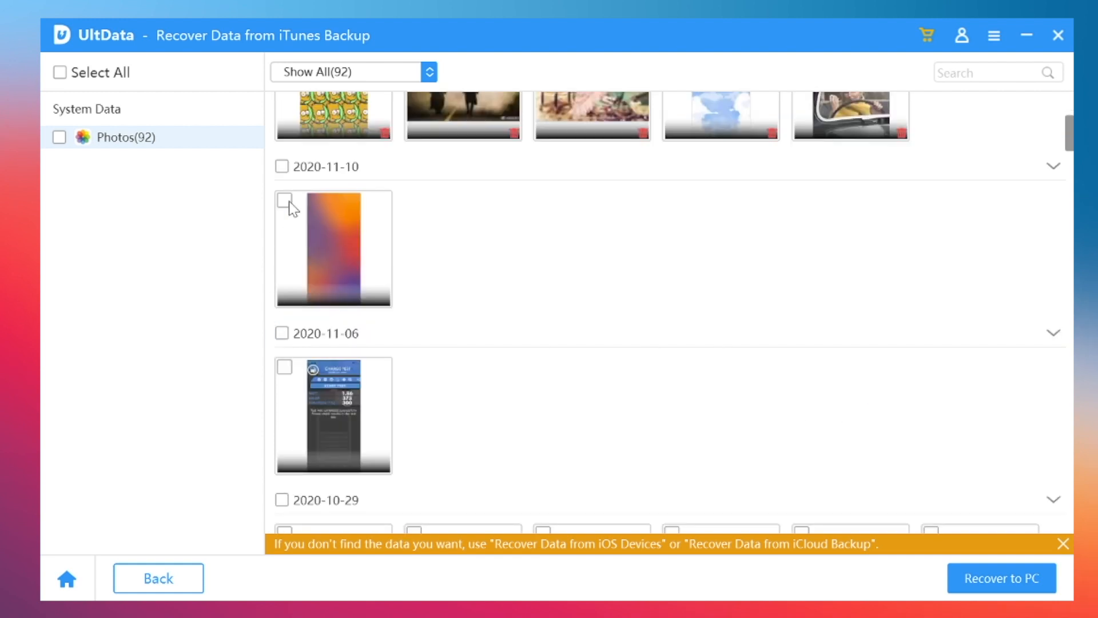
pyautogui.click(284, 206)
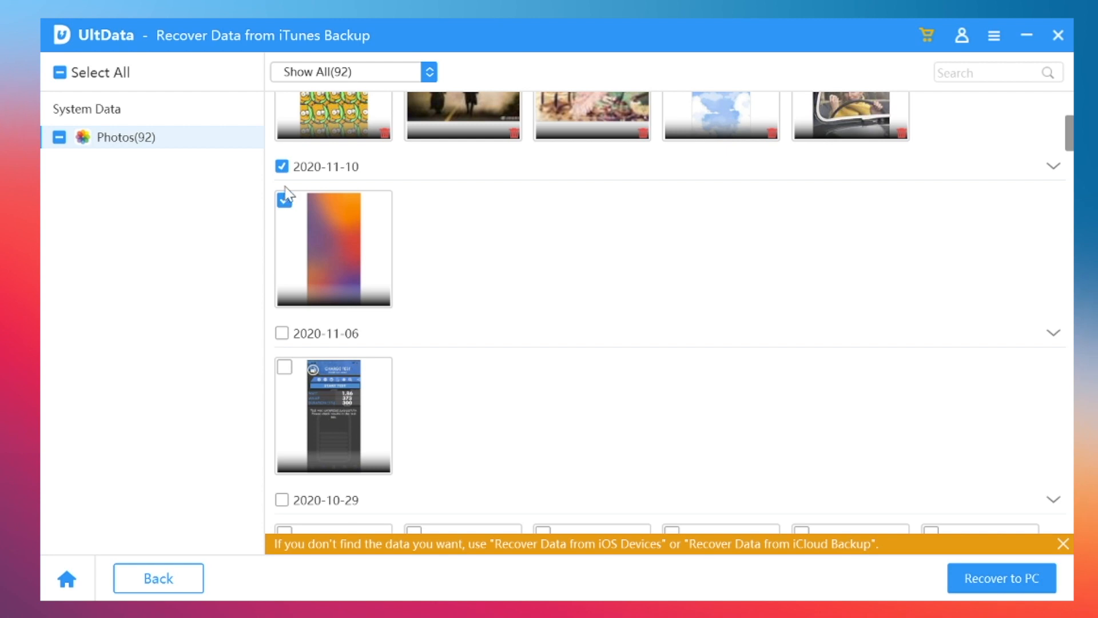
pyautogui.moveTo(899, 557)
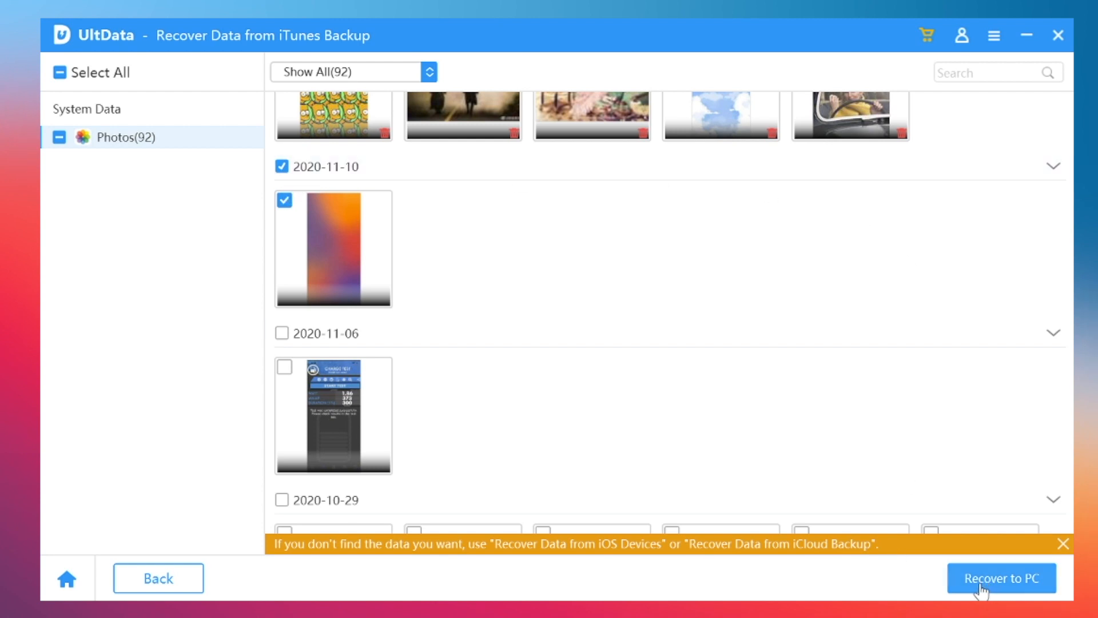
pyautogui.click(1001, 577)
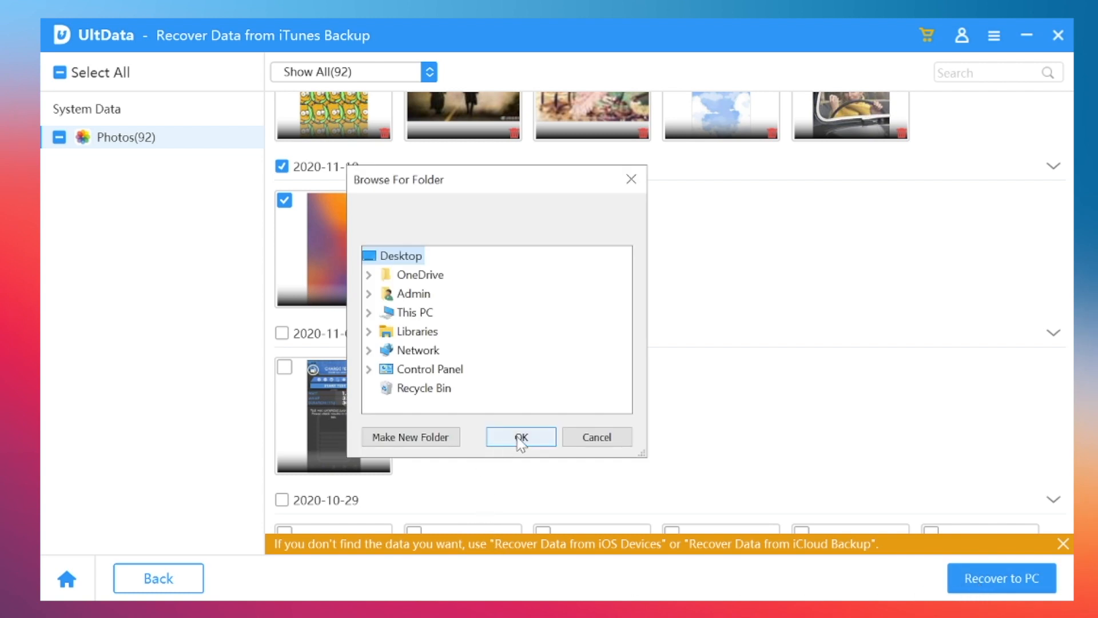
pyautogui.click(519, 436)
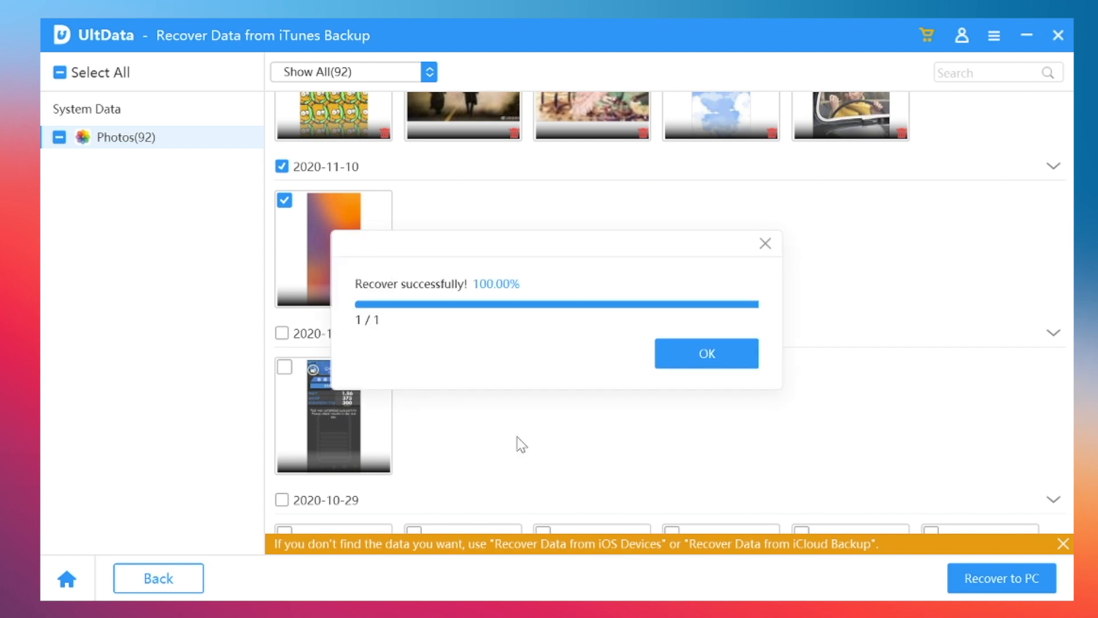
pyautogui.click(706, 354)
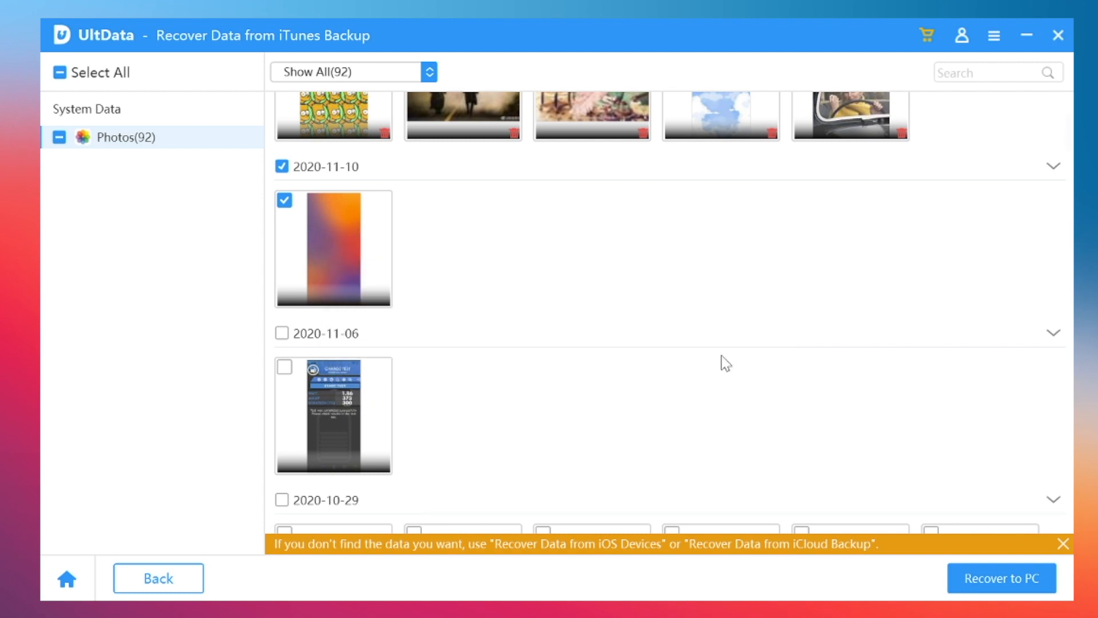
pyautogui.click(1000, 578)
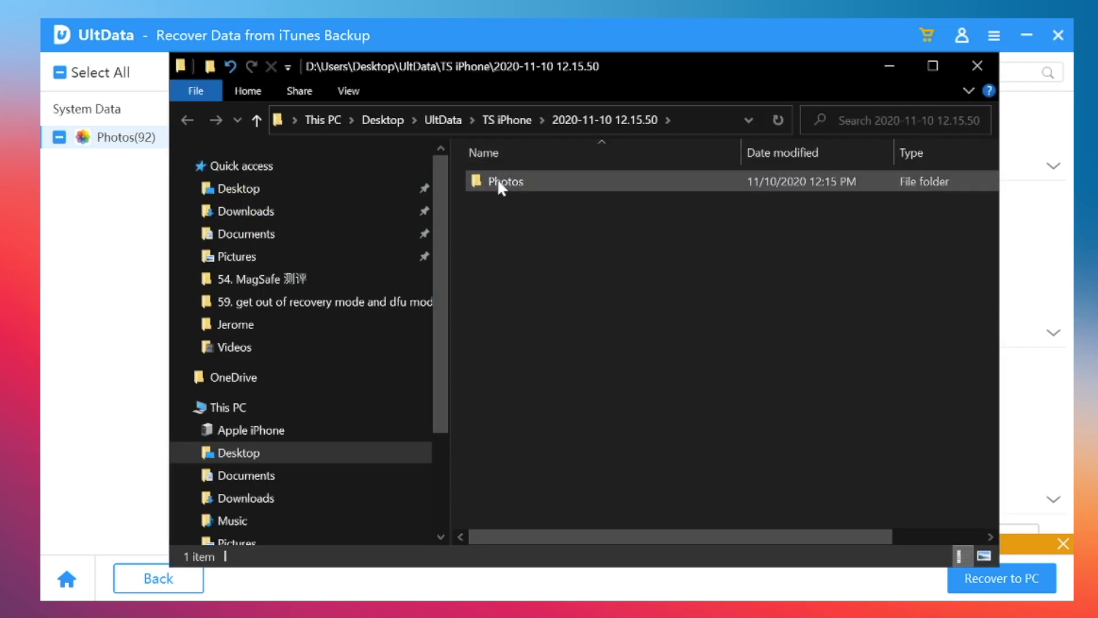
# View recovered IMG_0020 from the Photos subfolder in the Photos viewer
pyautogui.doubleClick(504, 181)
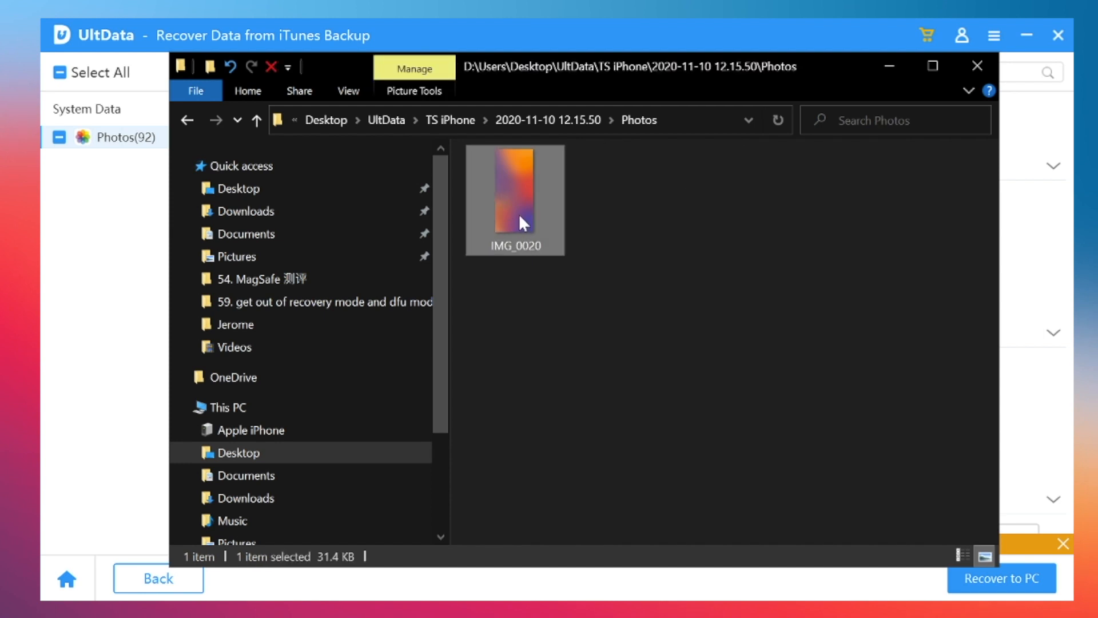
pyautogui.doubleClick(515, 198)
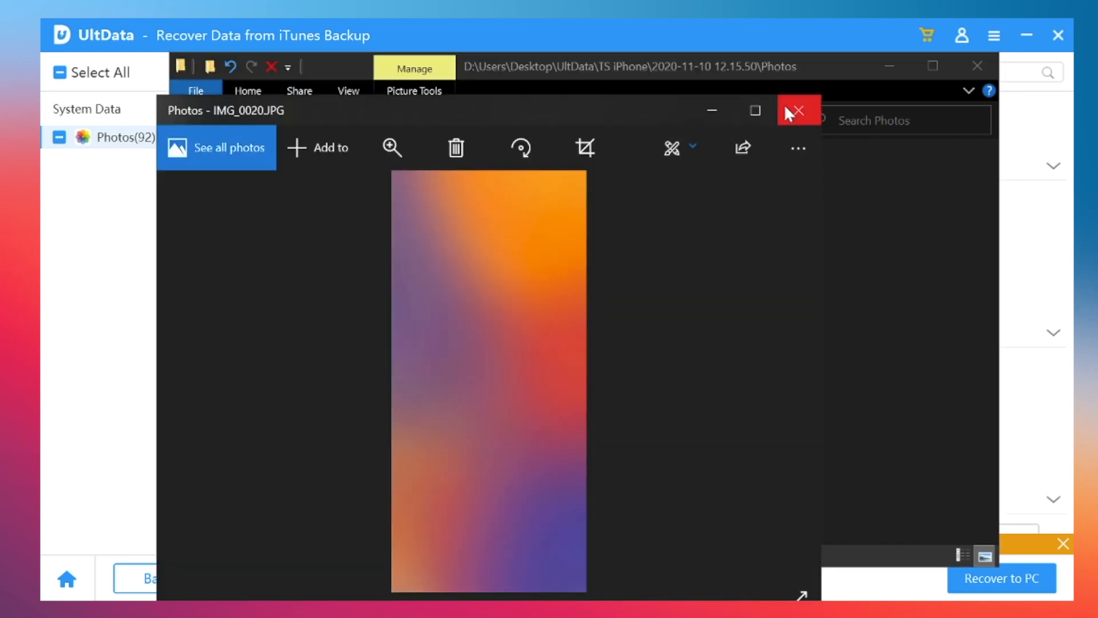